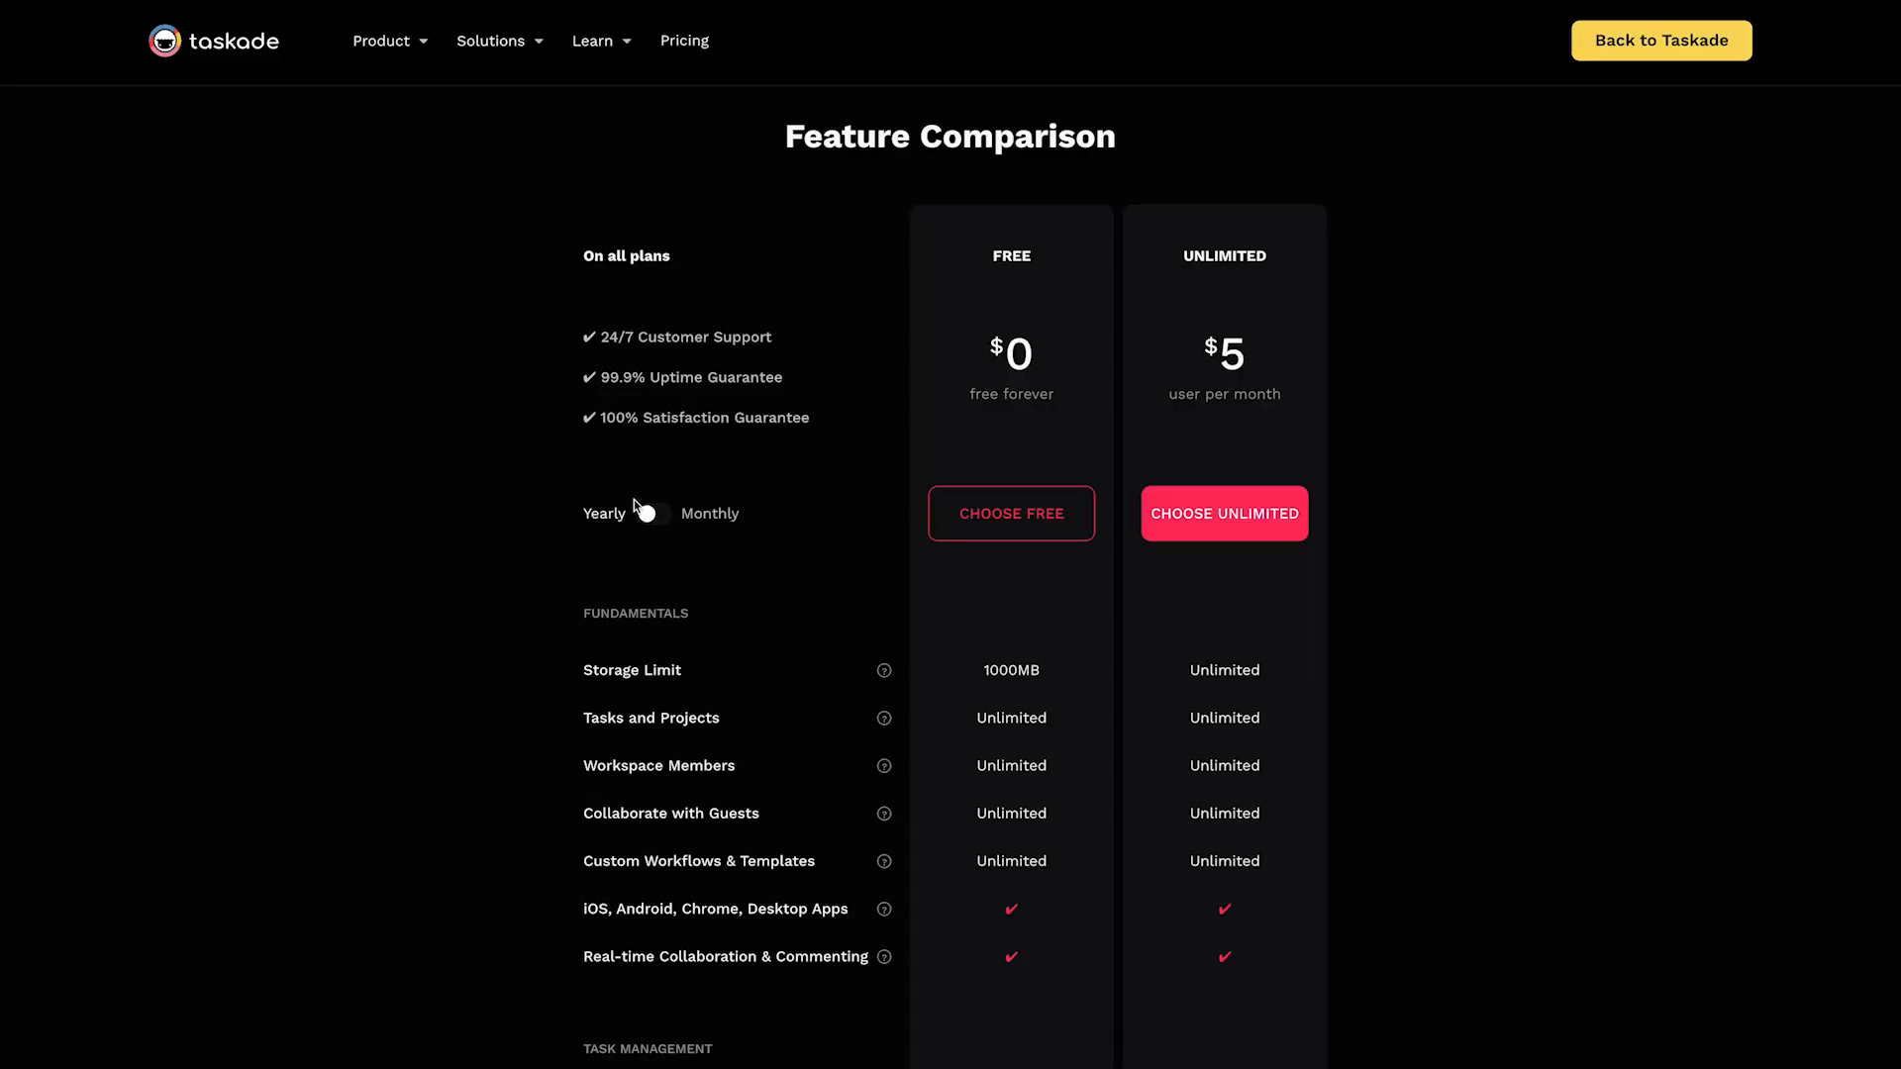
Scroll the Feature Comparison table down to the Team Collaboration rows for Free versus Unlimited.
scroll(down, 3)
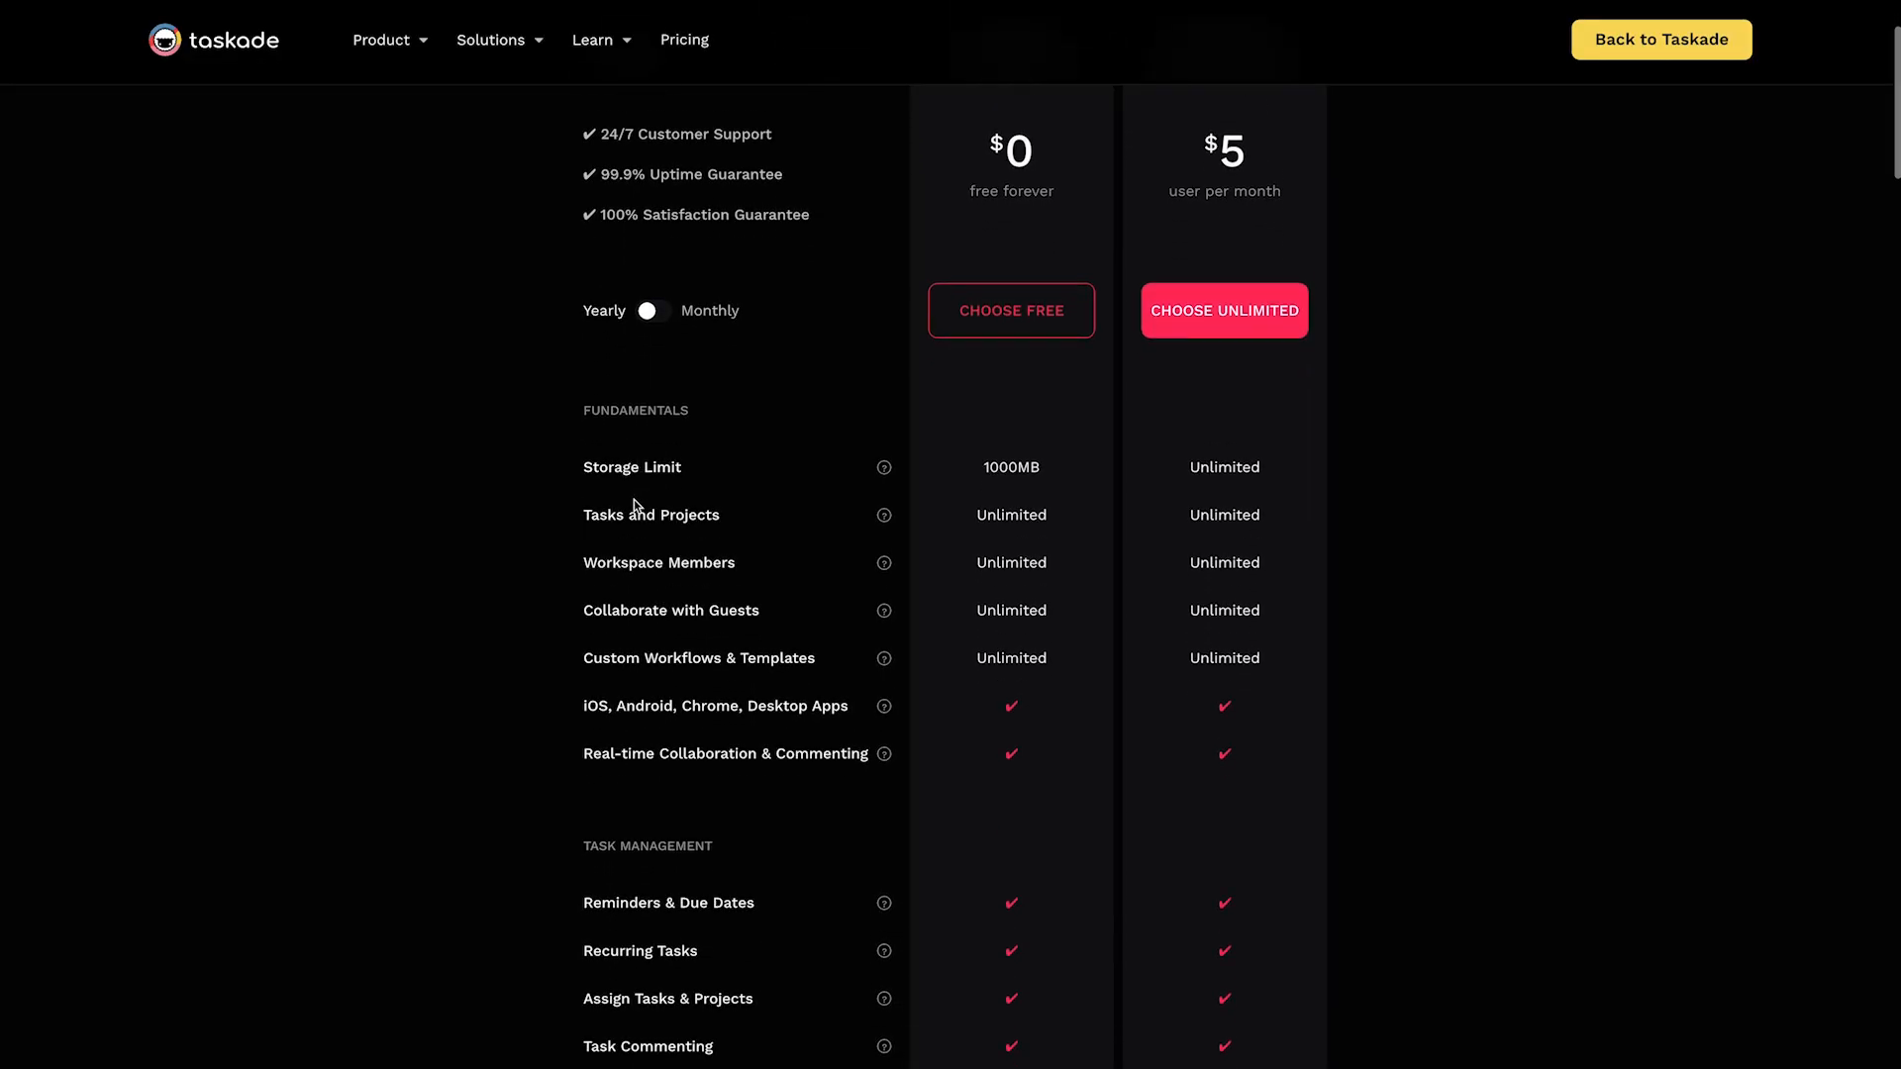
scroll(down, 3)
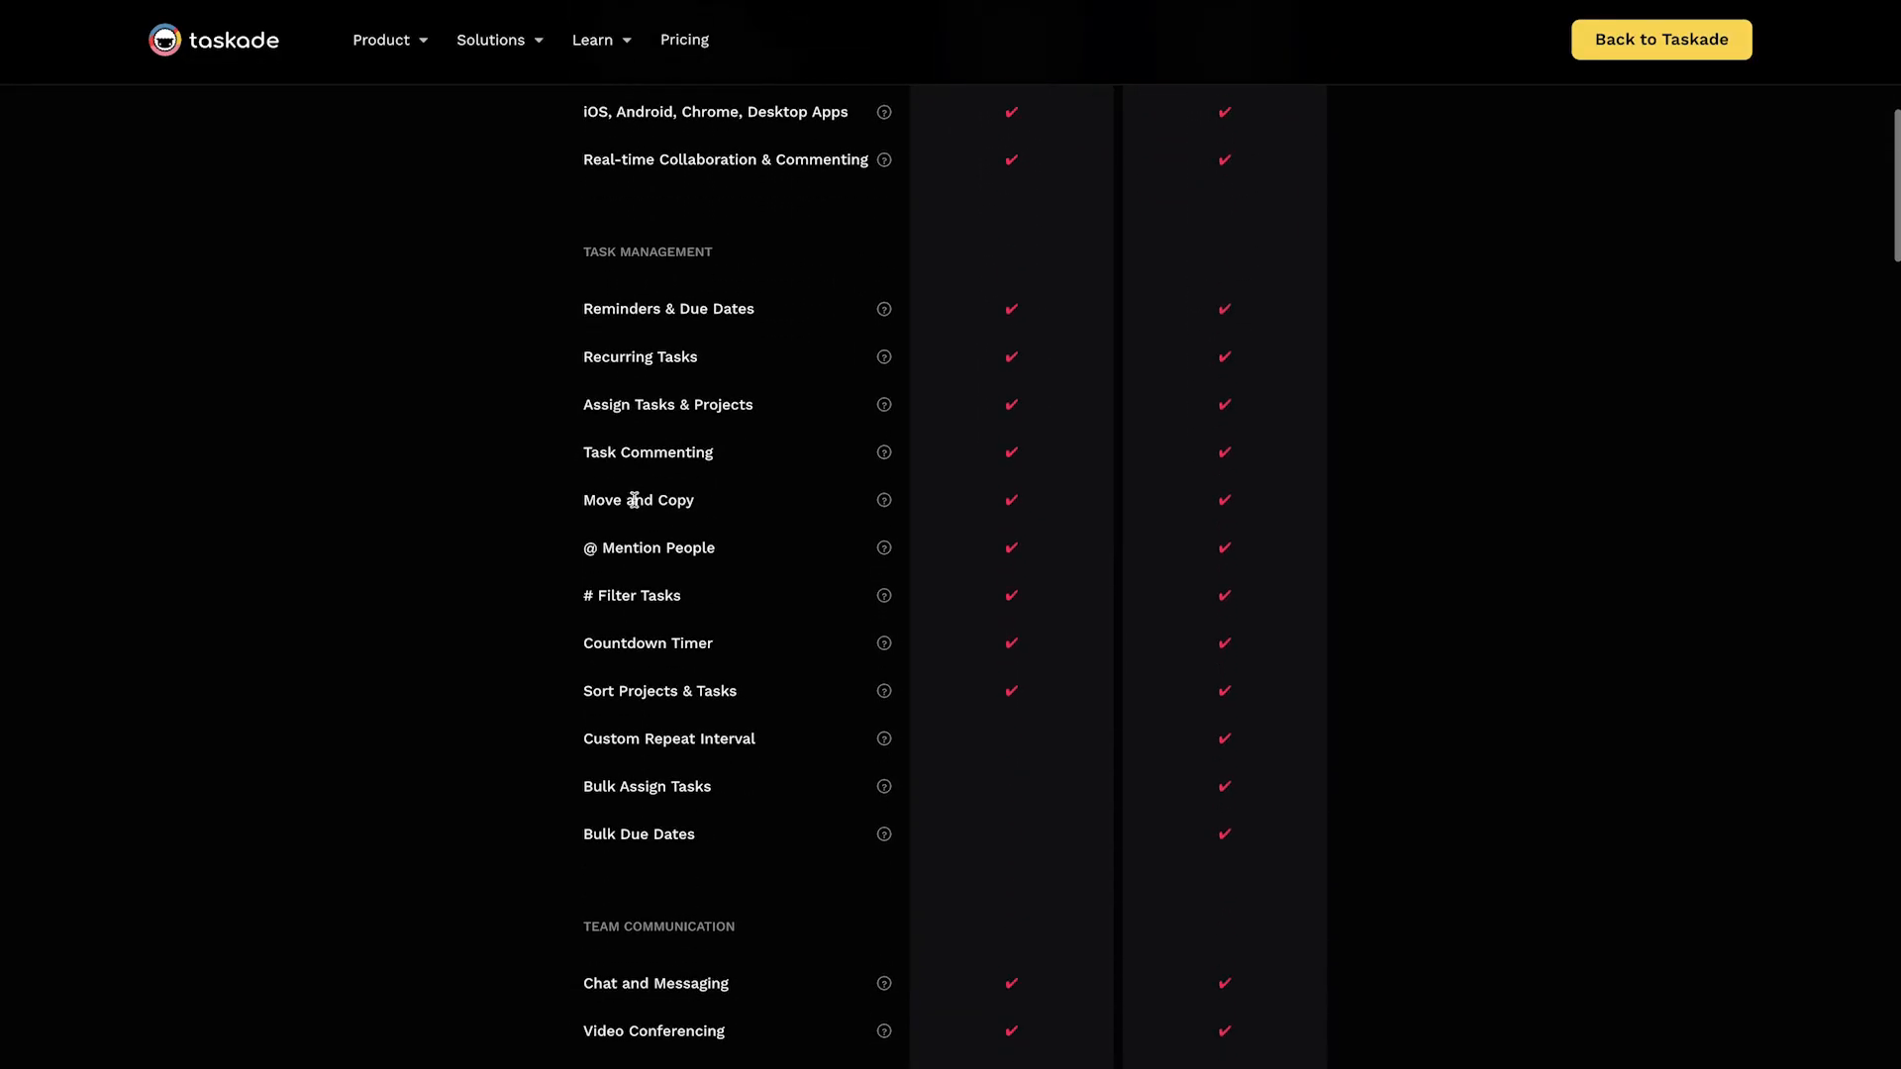
scroll(down, 3)
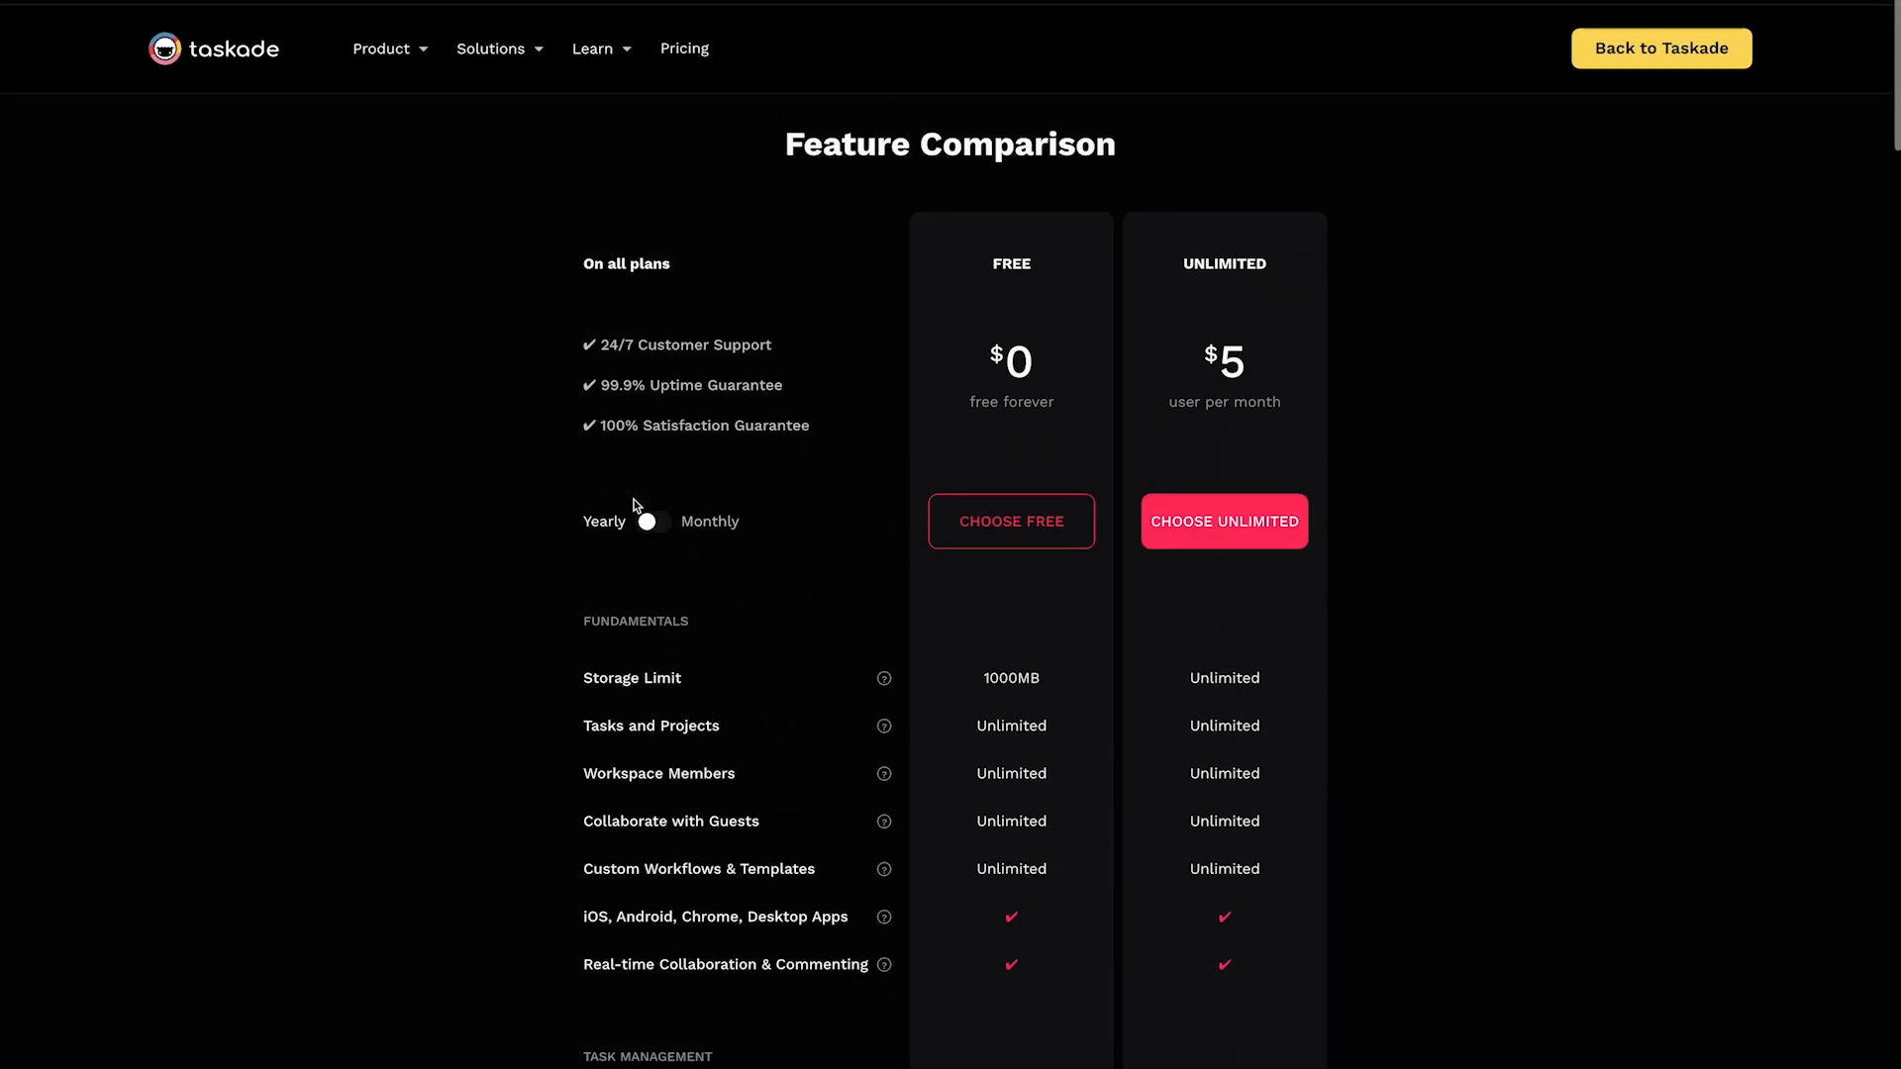
scroll(down, 3)
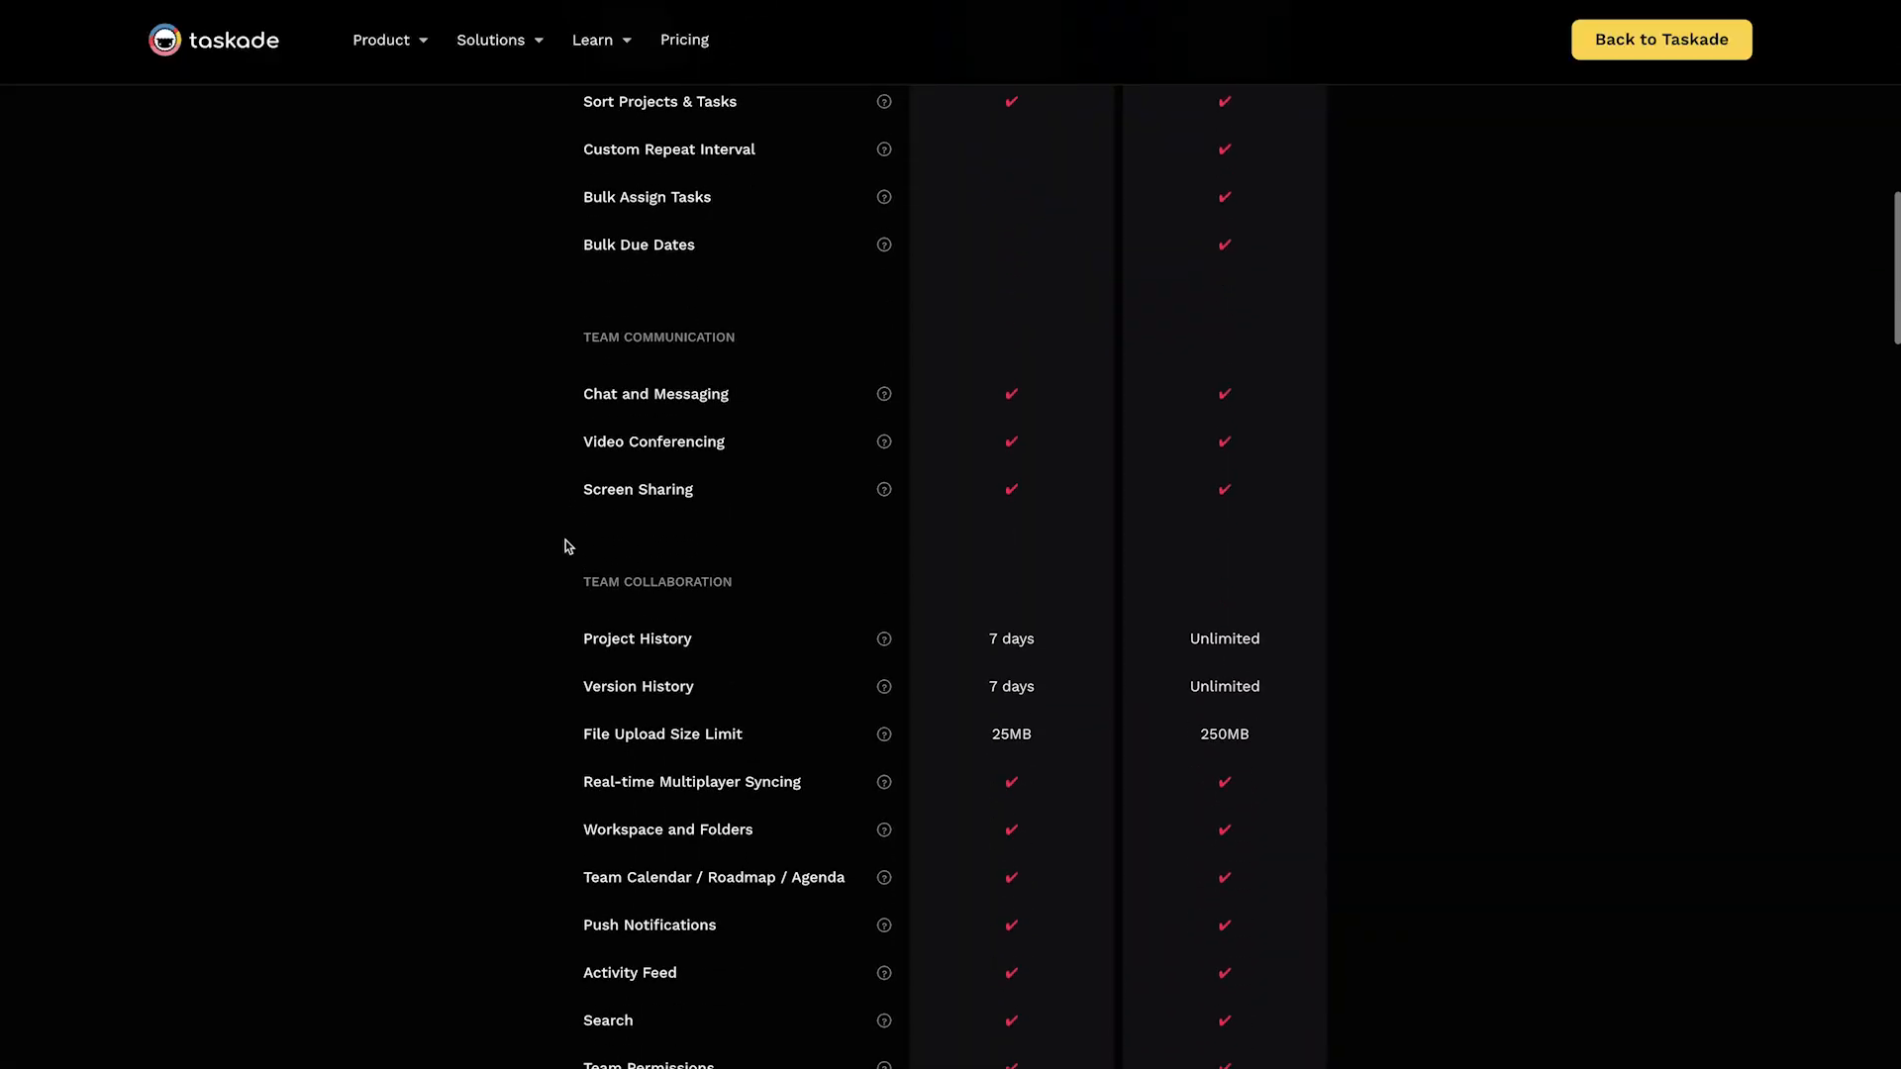
mouse_move(1089, 742)
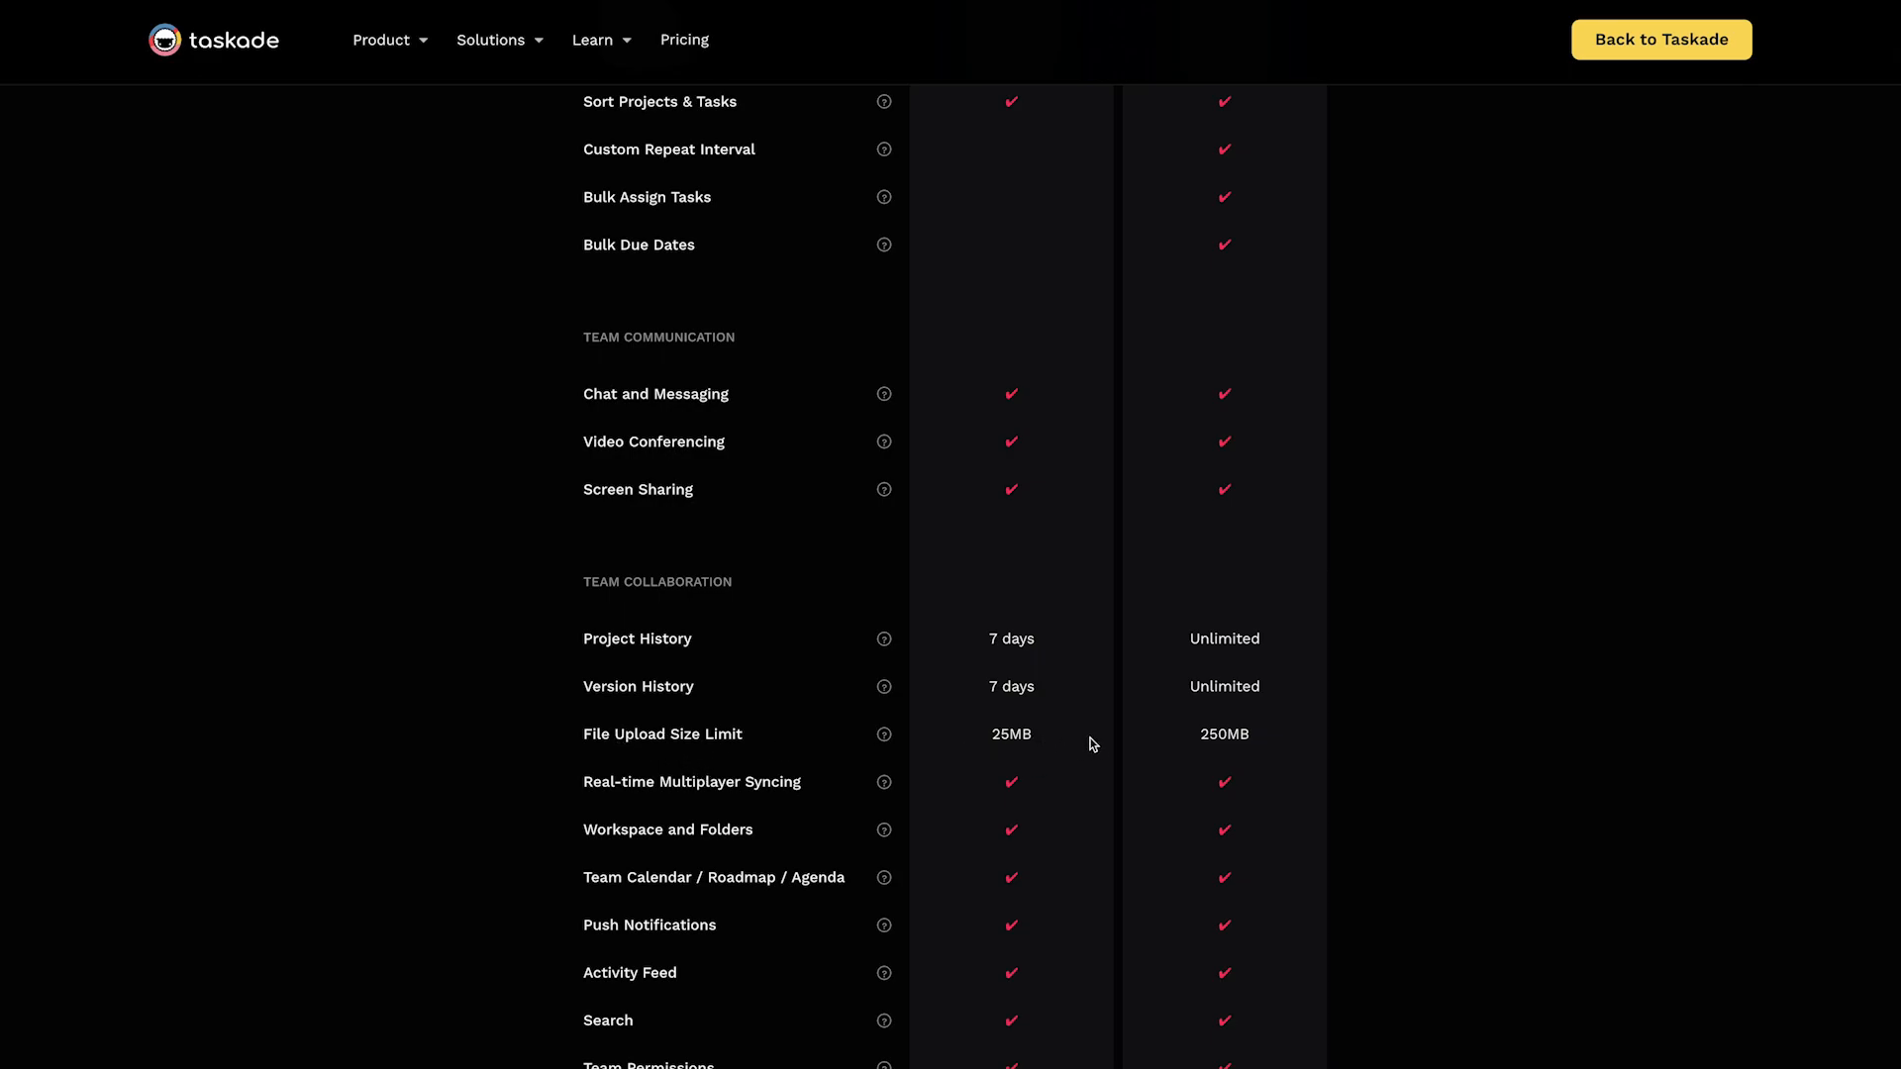
Return to the workspace, set a Time-blocking date to Custom repeat, then bring up Edit Main workspace's emoji picker.
click(1661, 40)
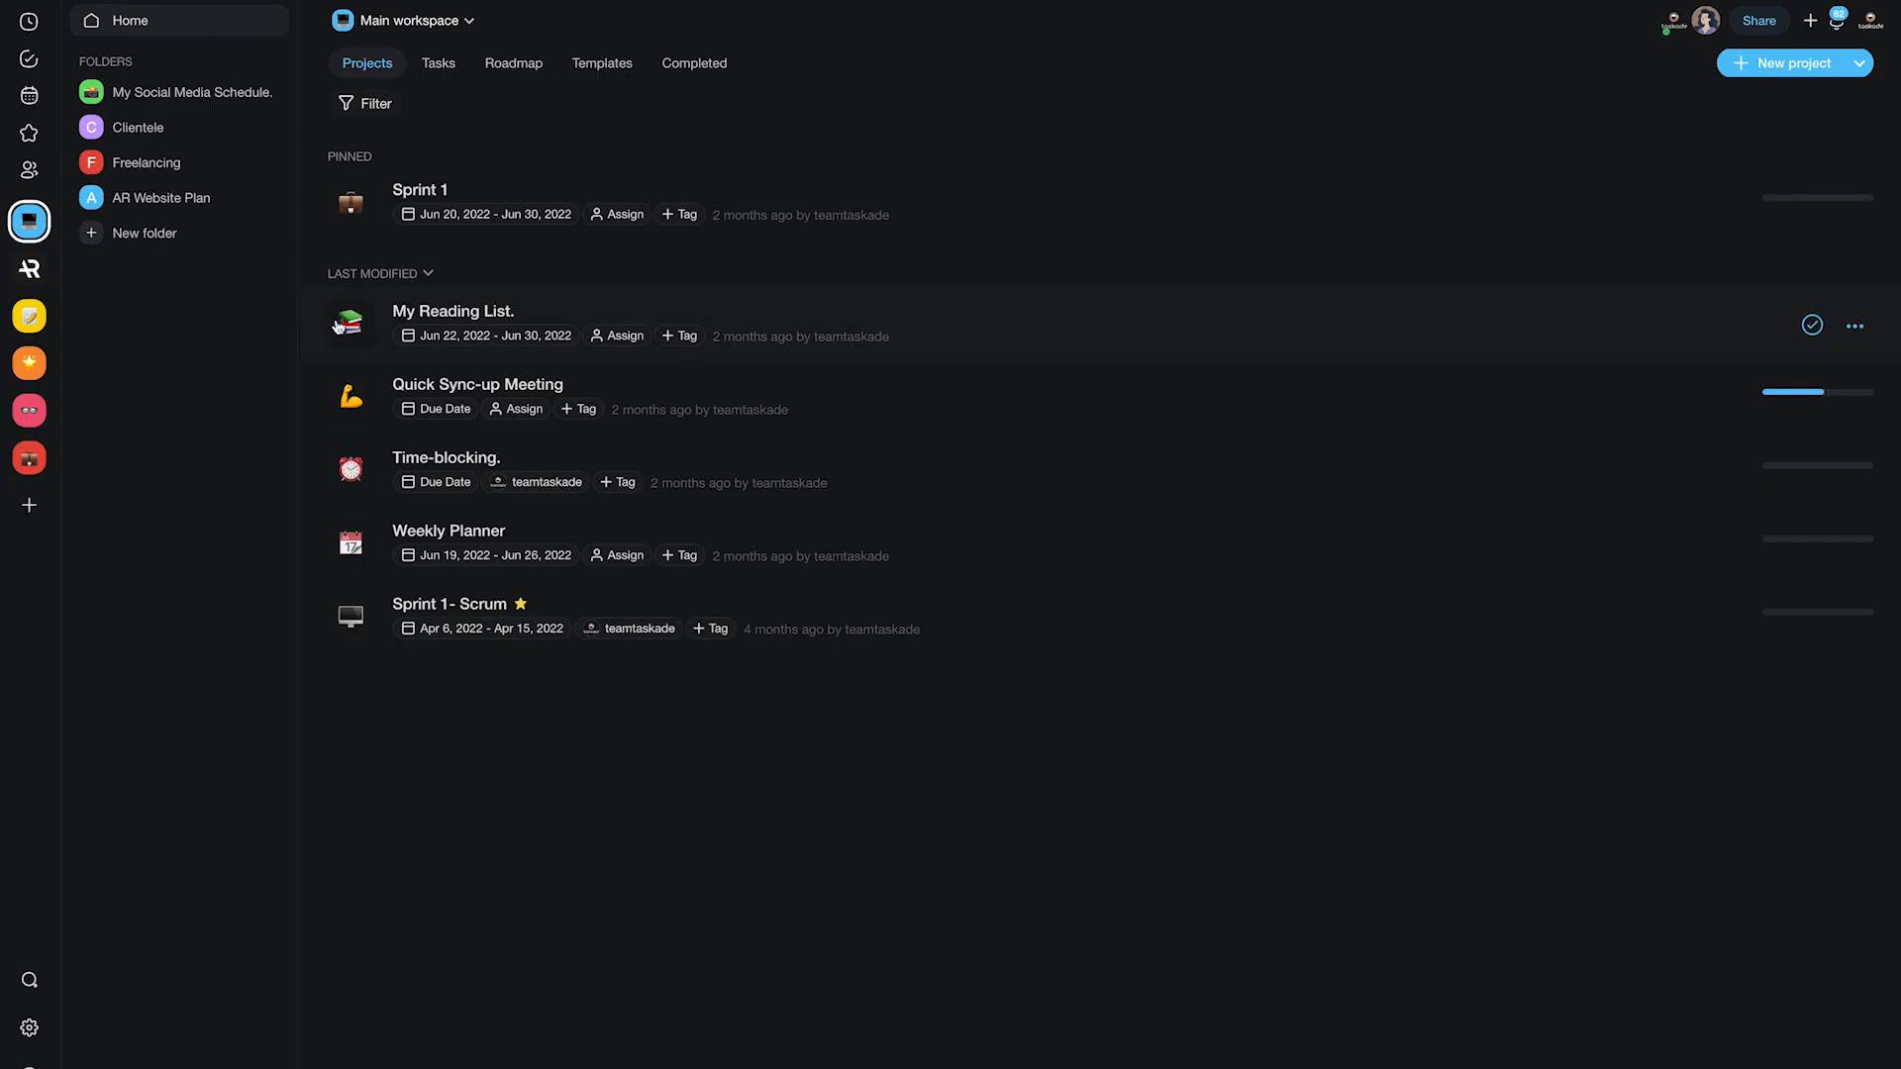
click(445, 457)
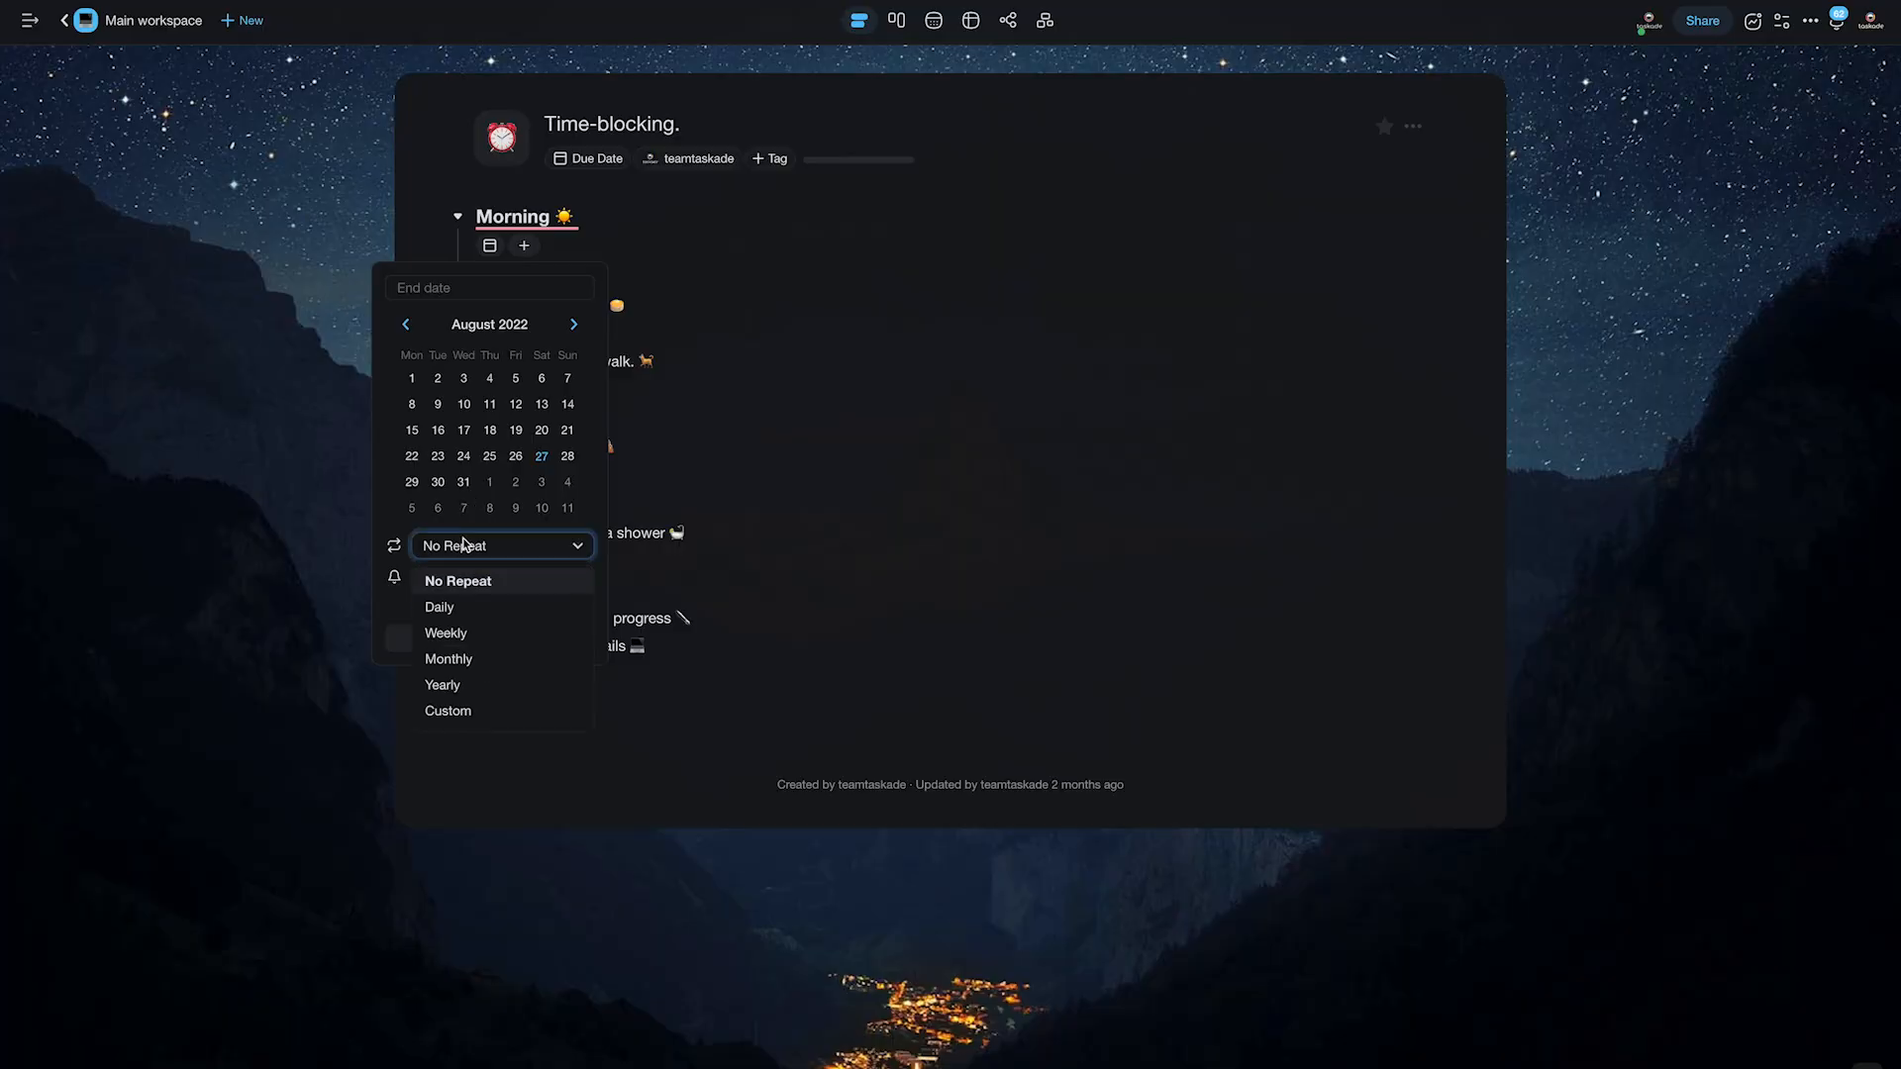
click(447, 711)
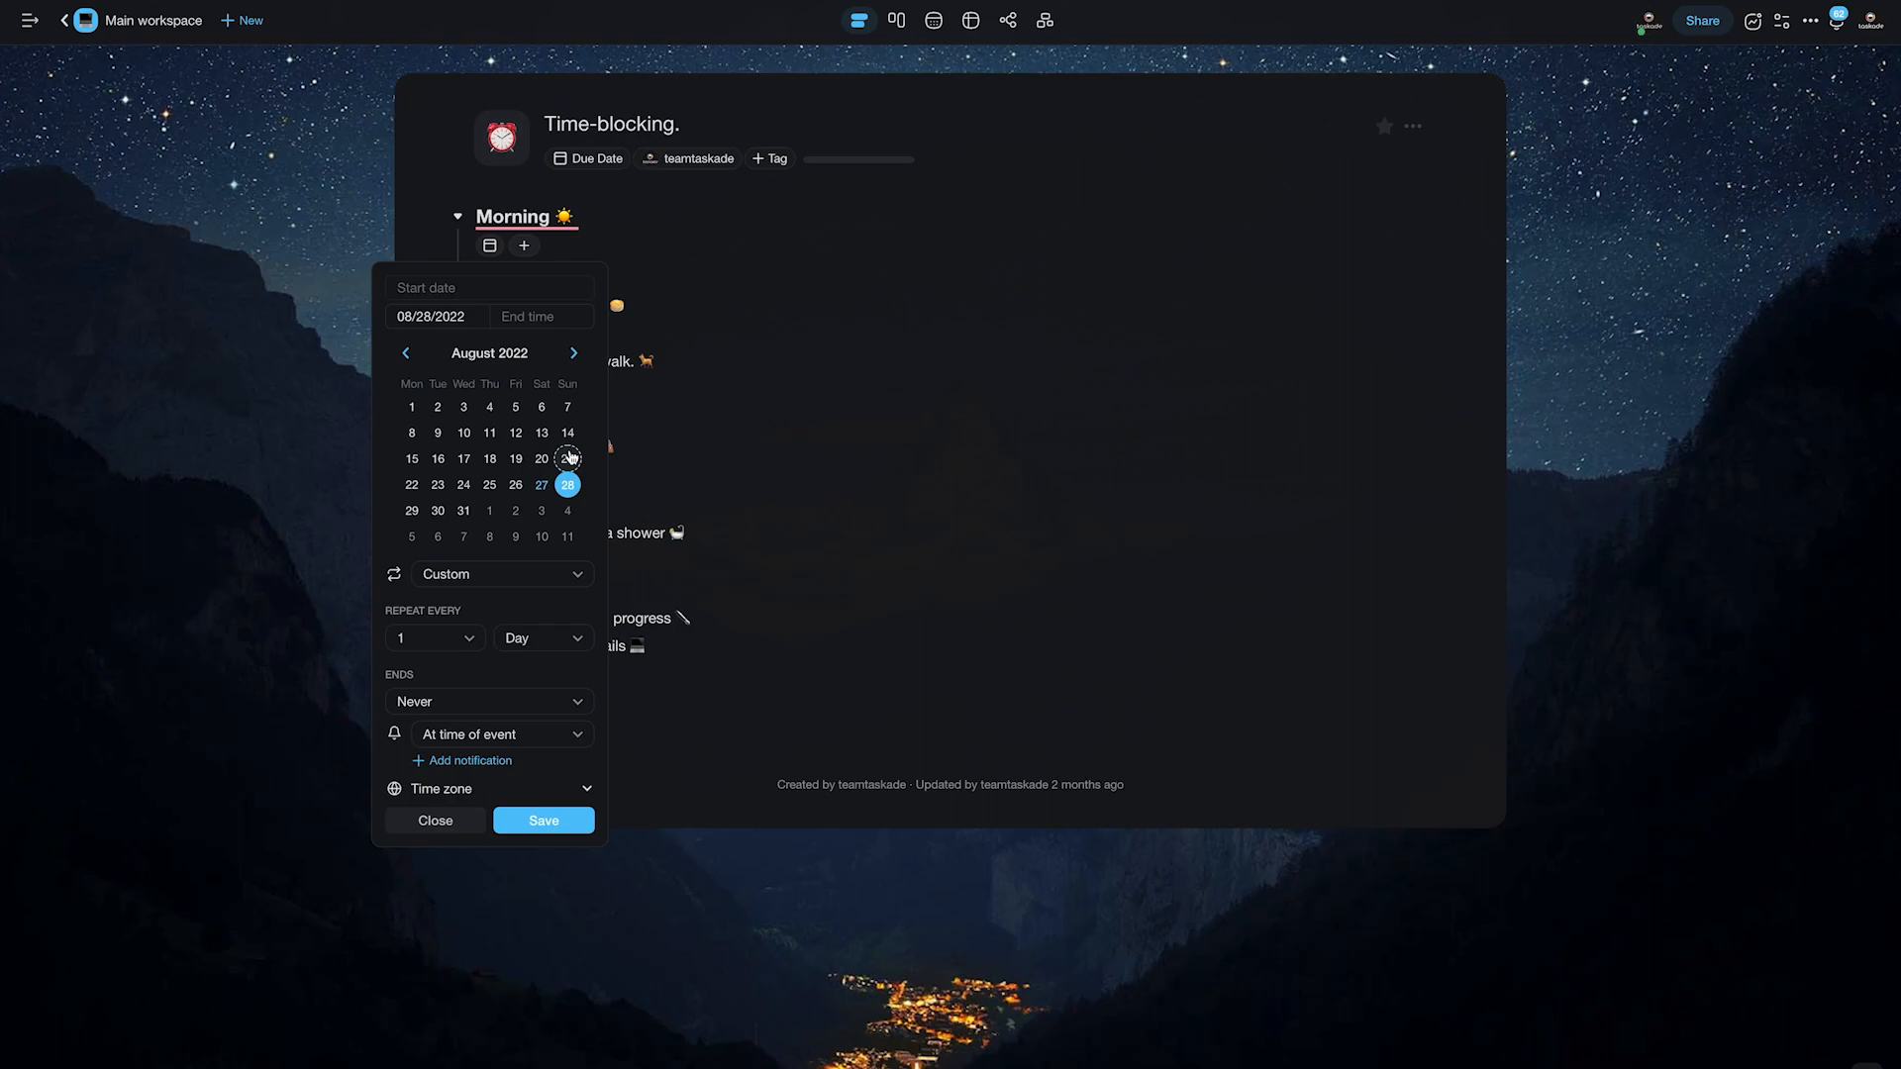
click(435, 711)
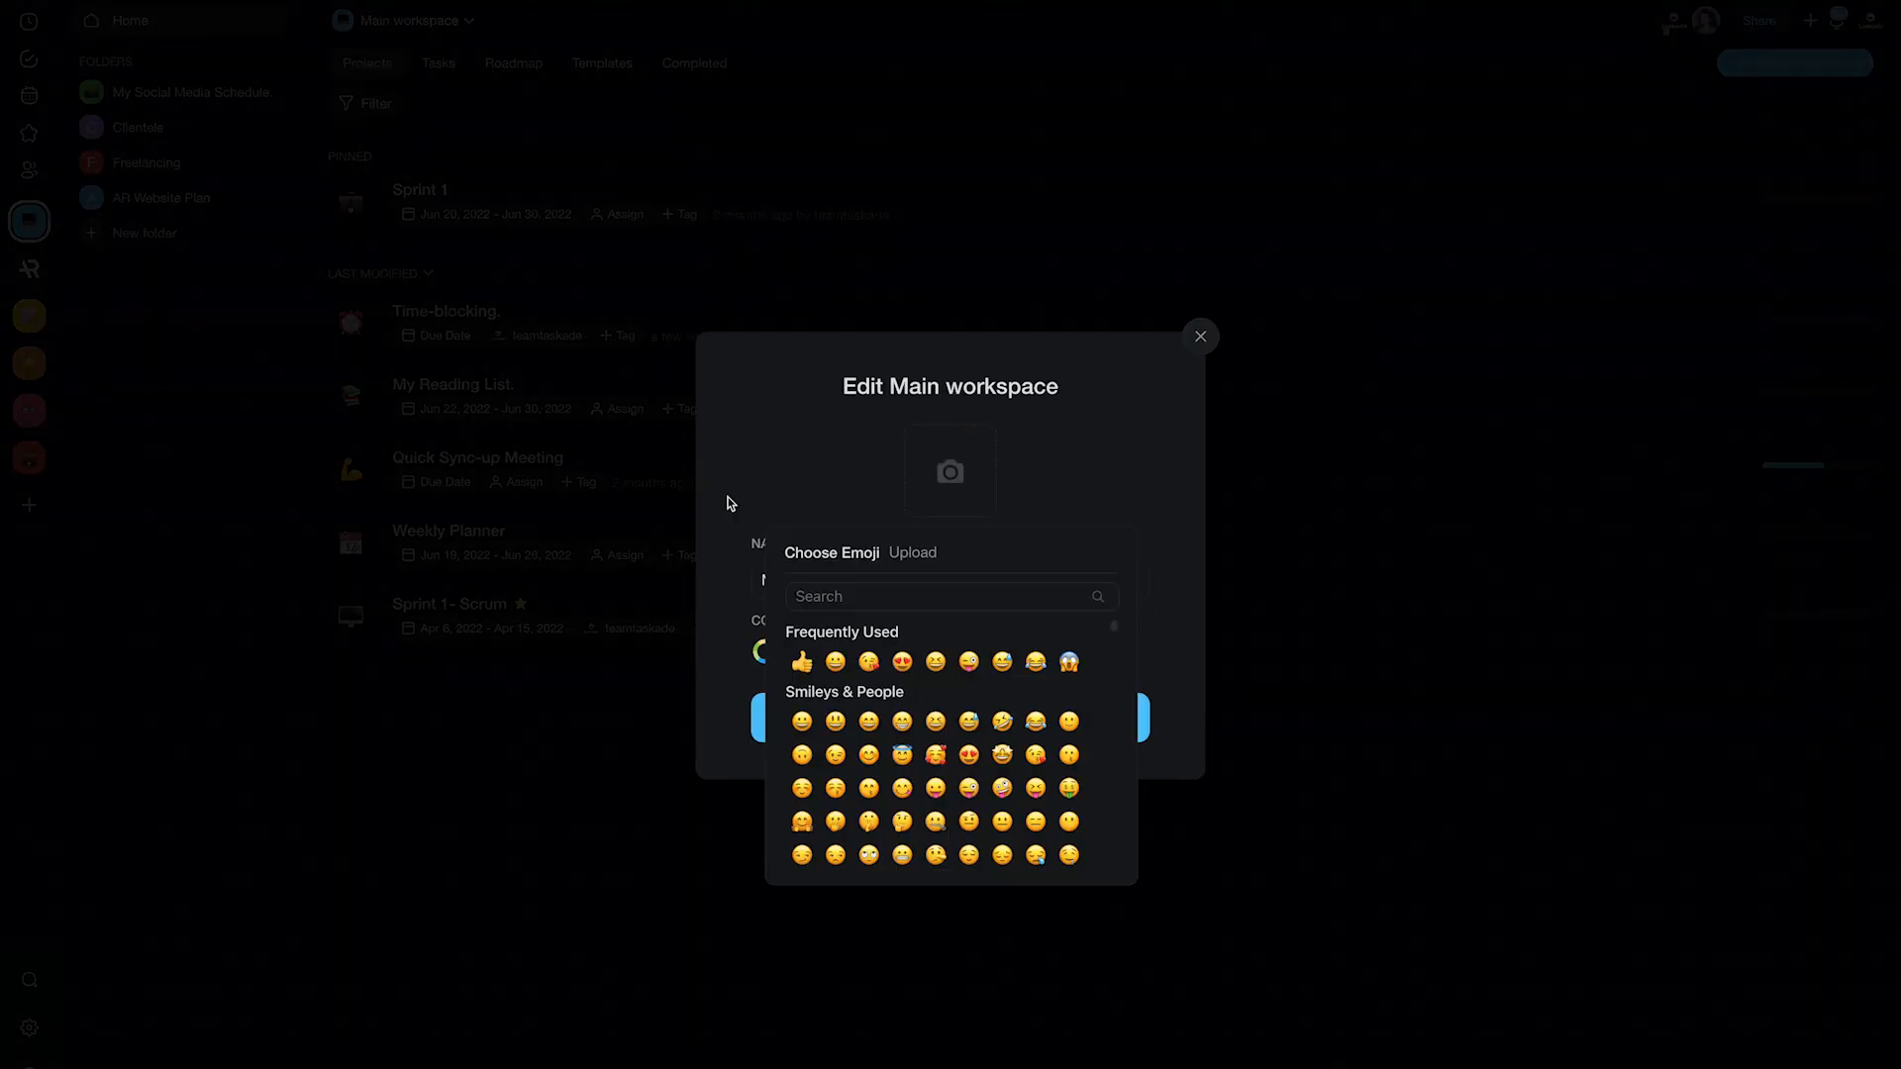
click(911, 552)
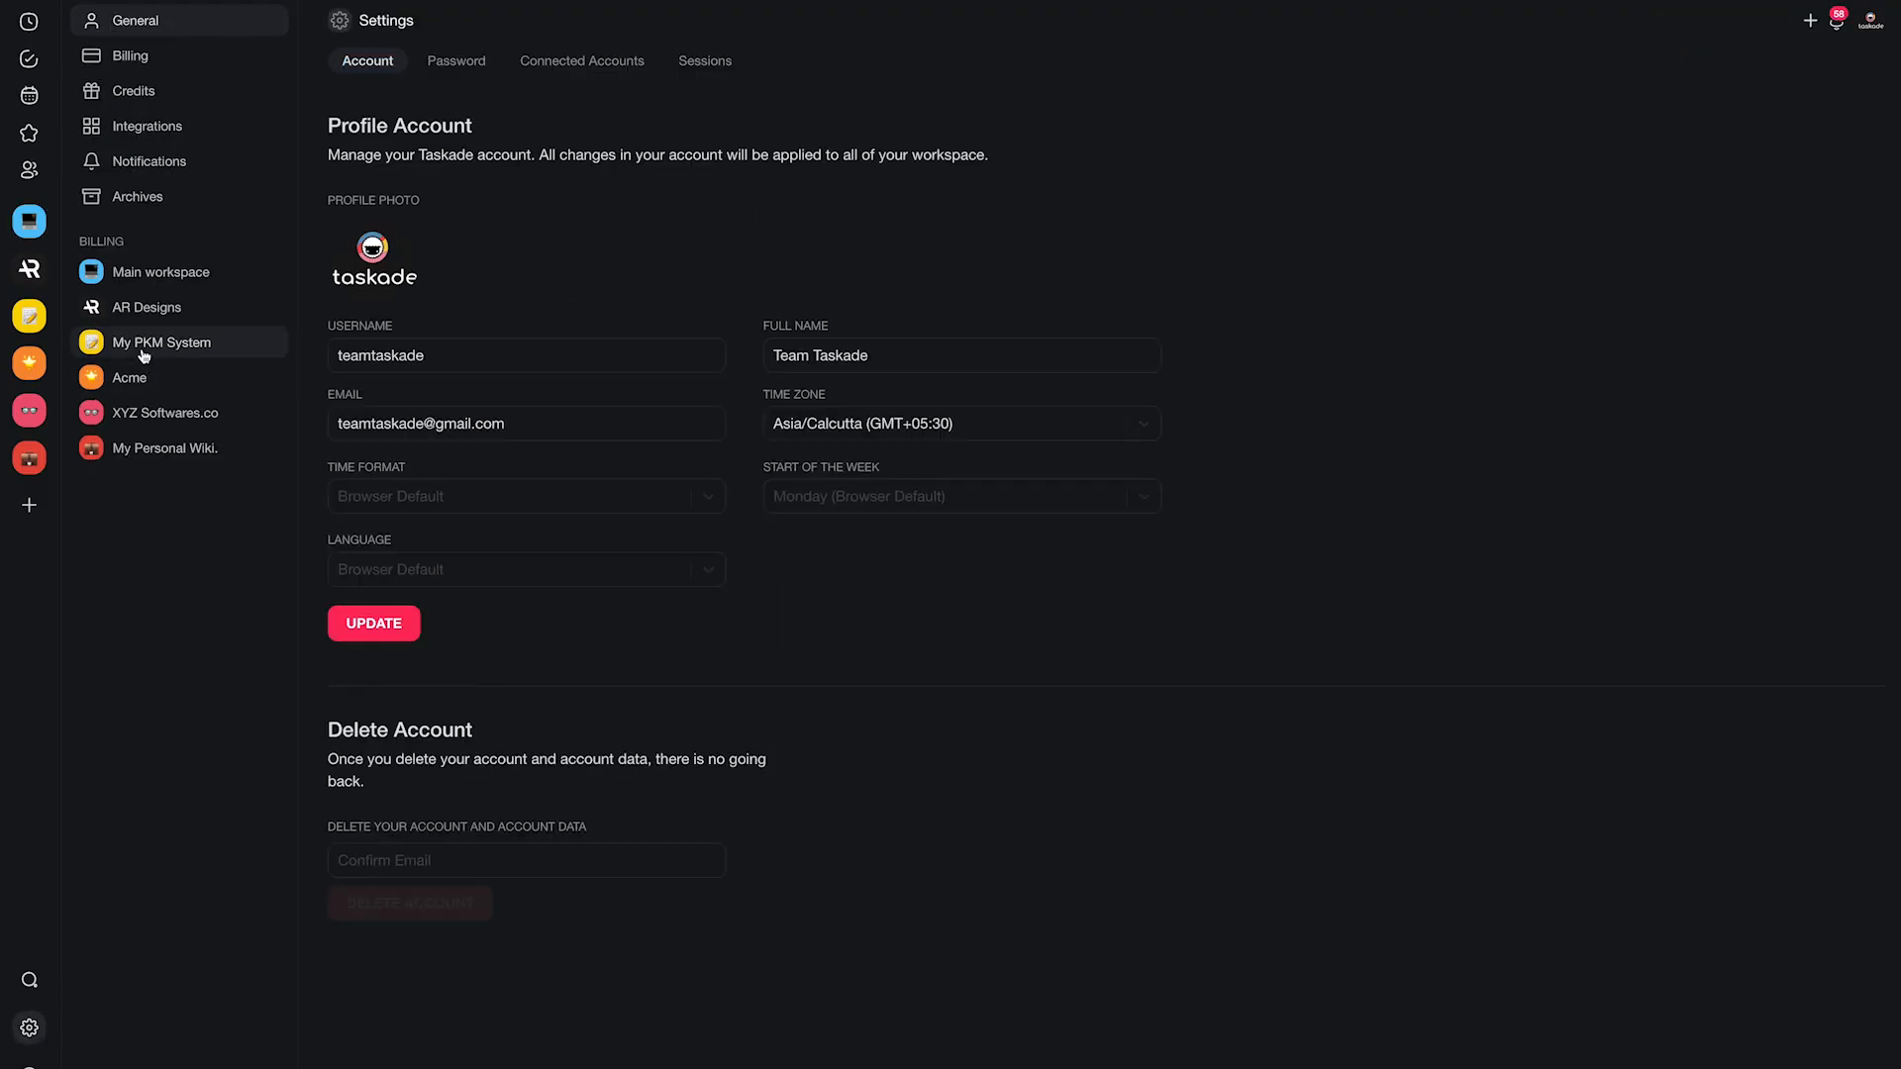
Show the Integrations settings with the one-way Calendar Feed token.
click(146, 125)
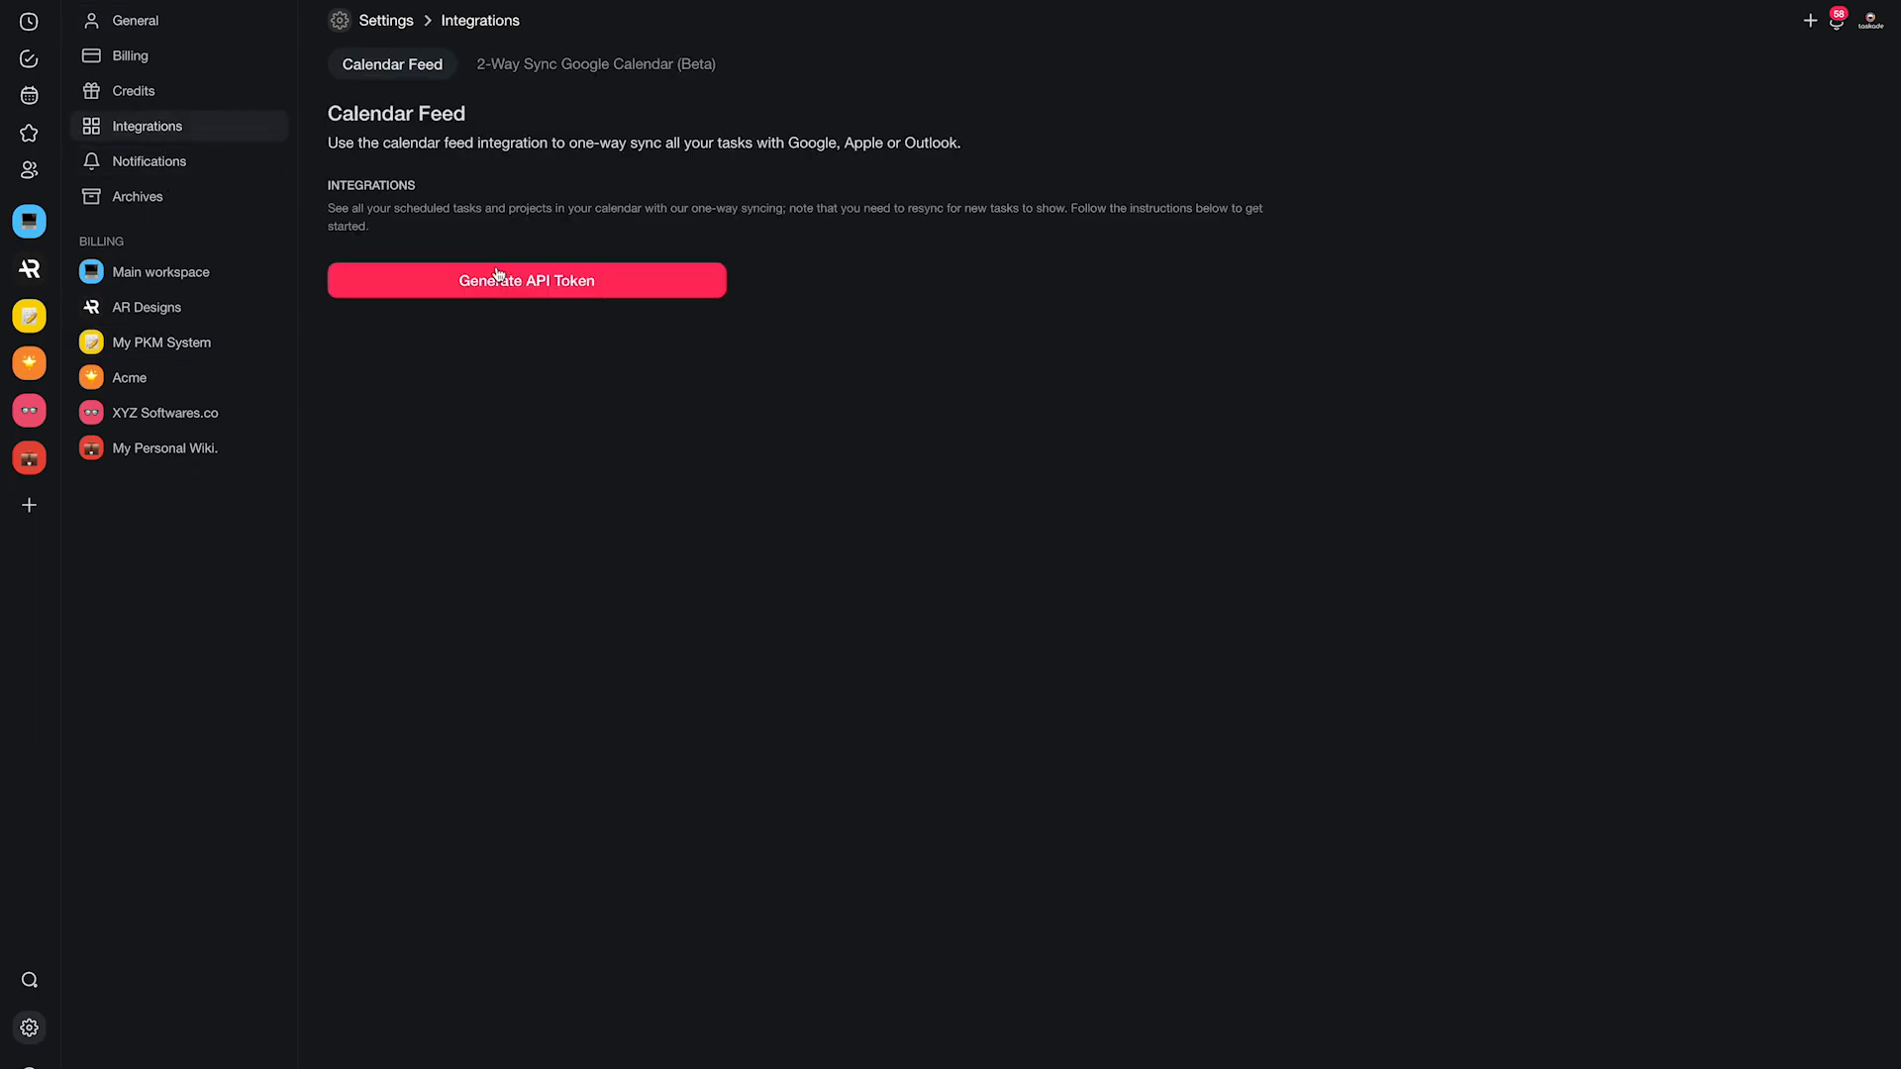
click(596, 64)
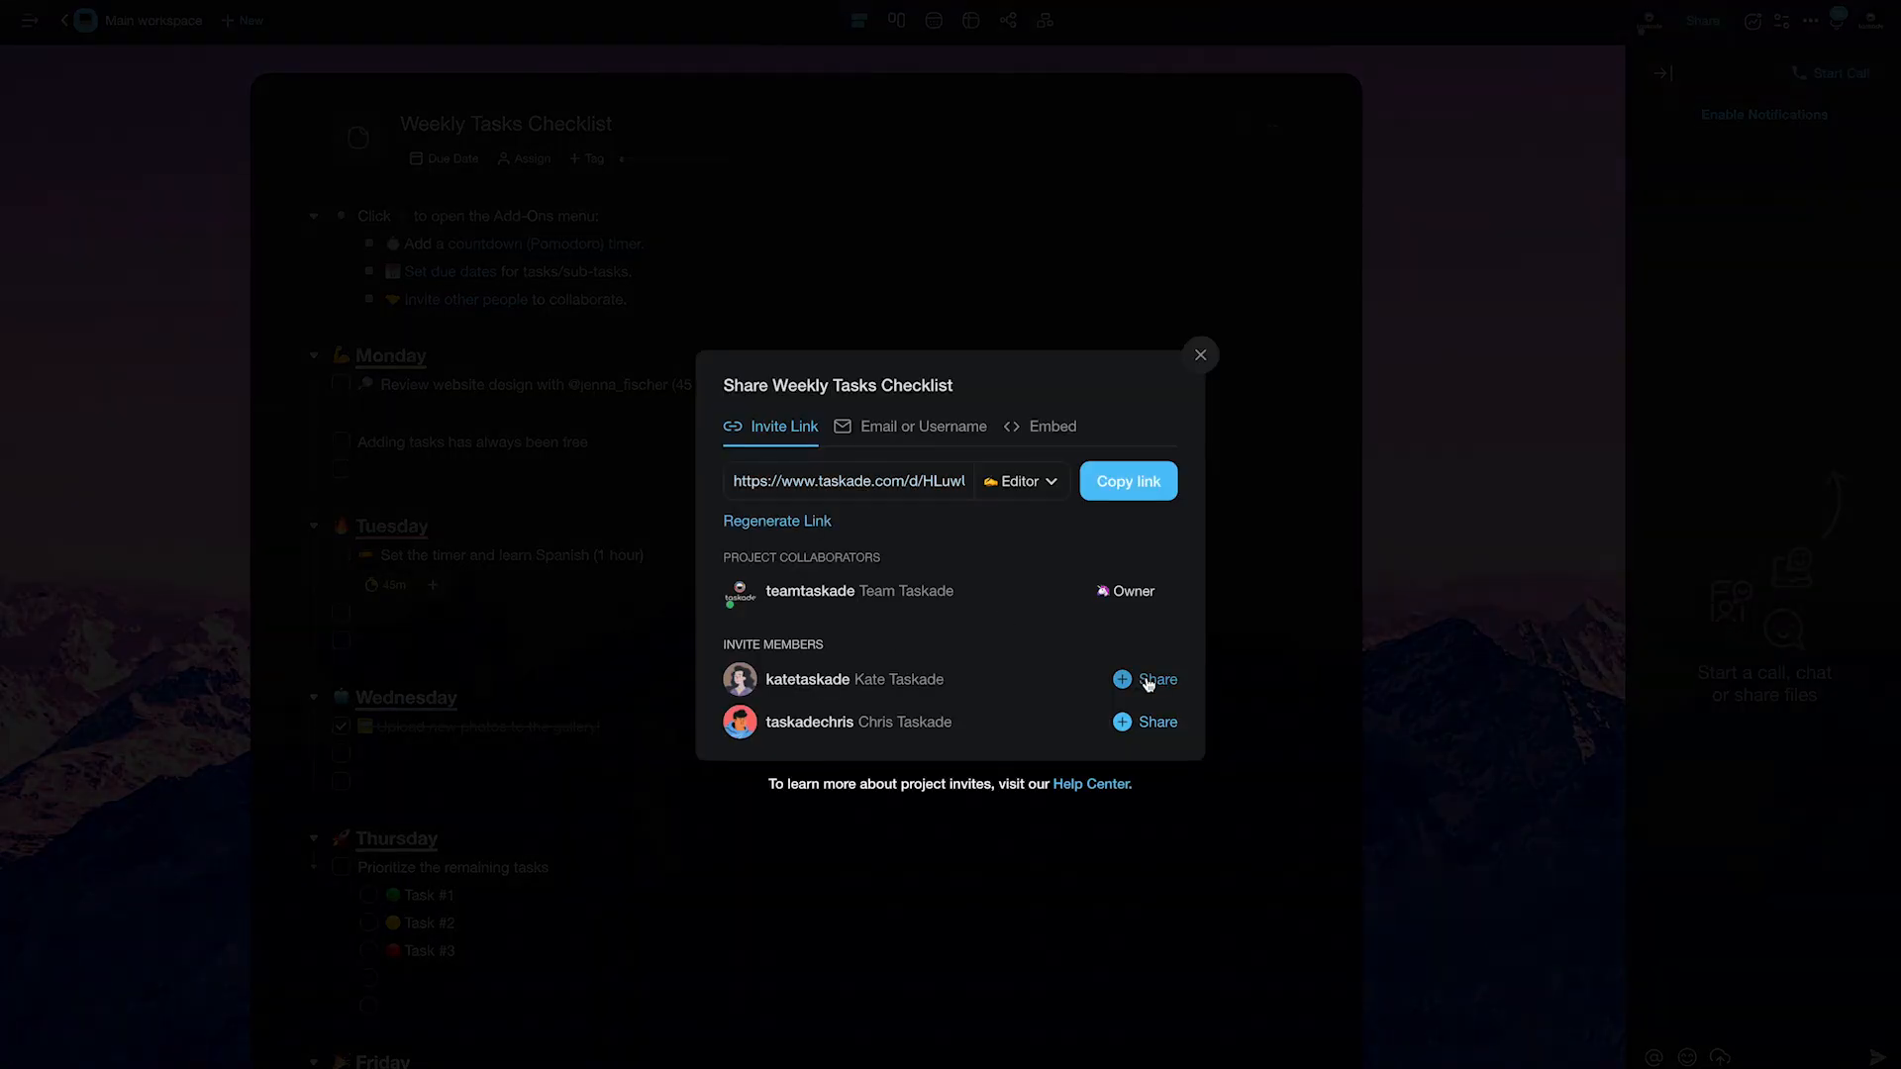
Share the Weekly Tasks Checklist with the first suggested member and start a video call.
click(1200, 355)
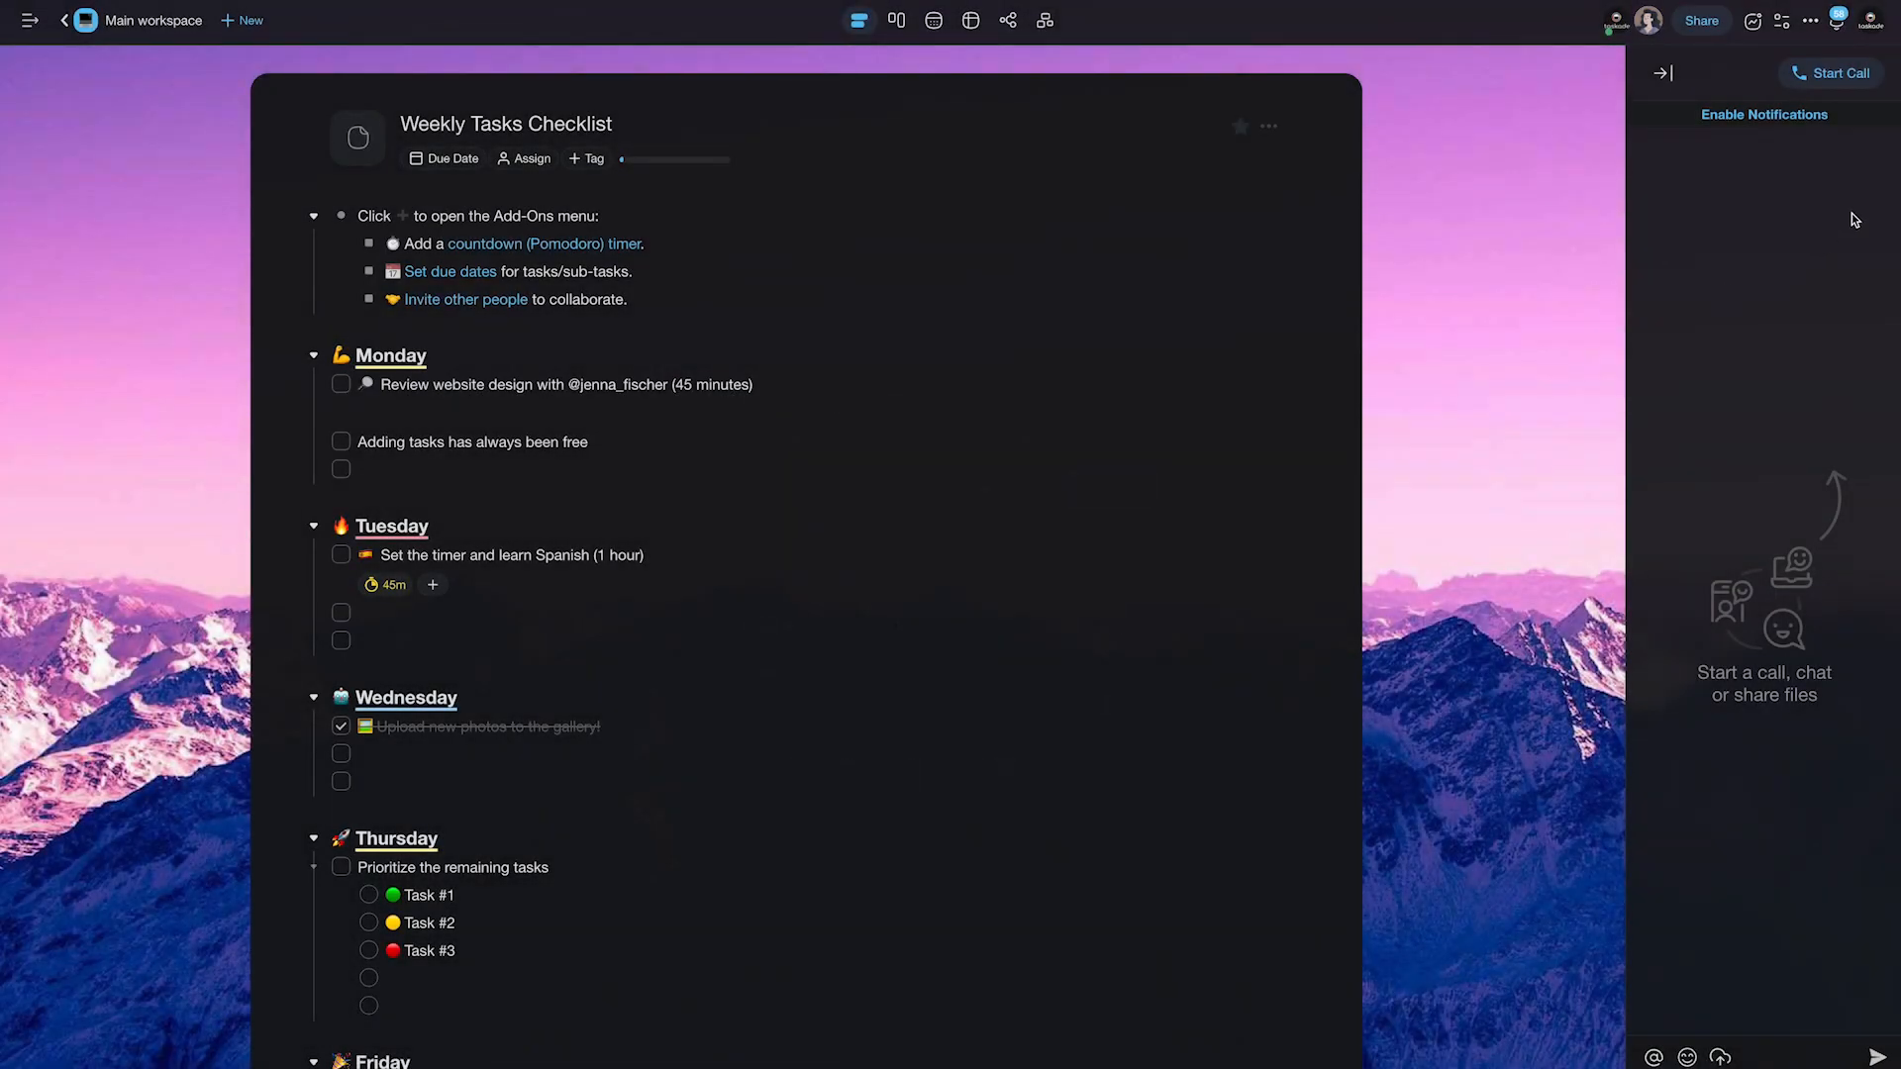
click(1830, 74)
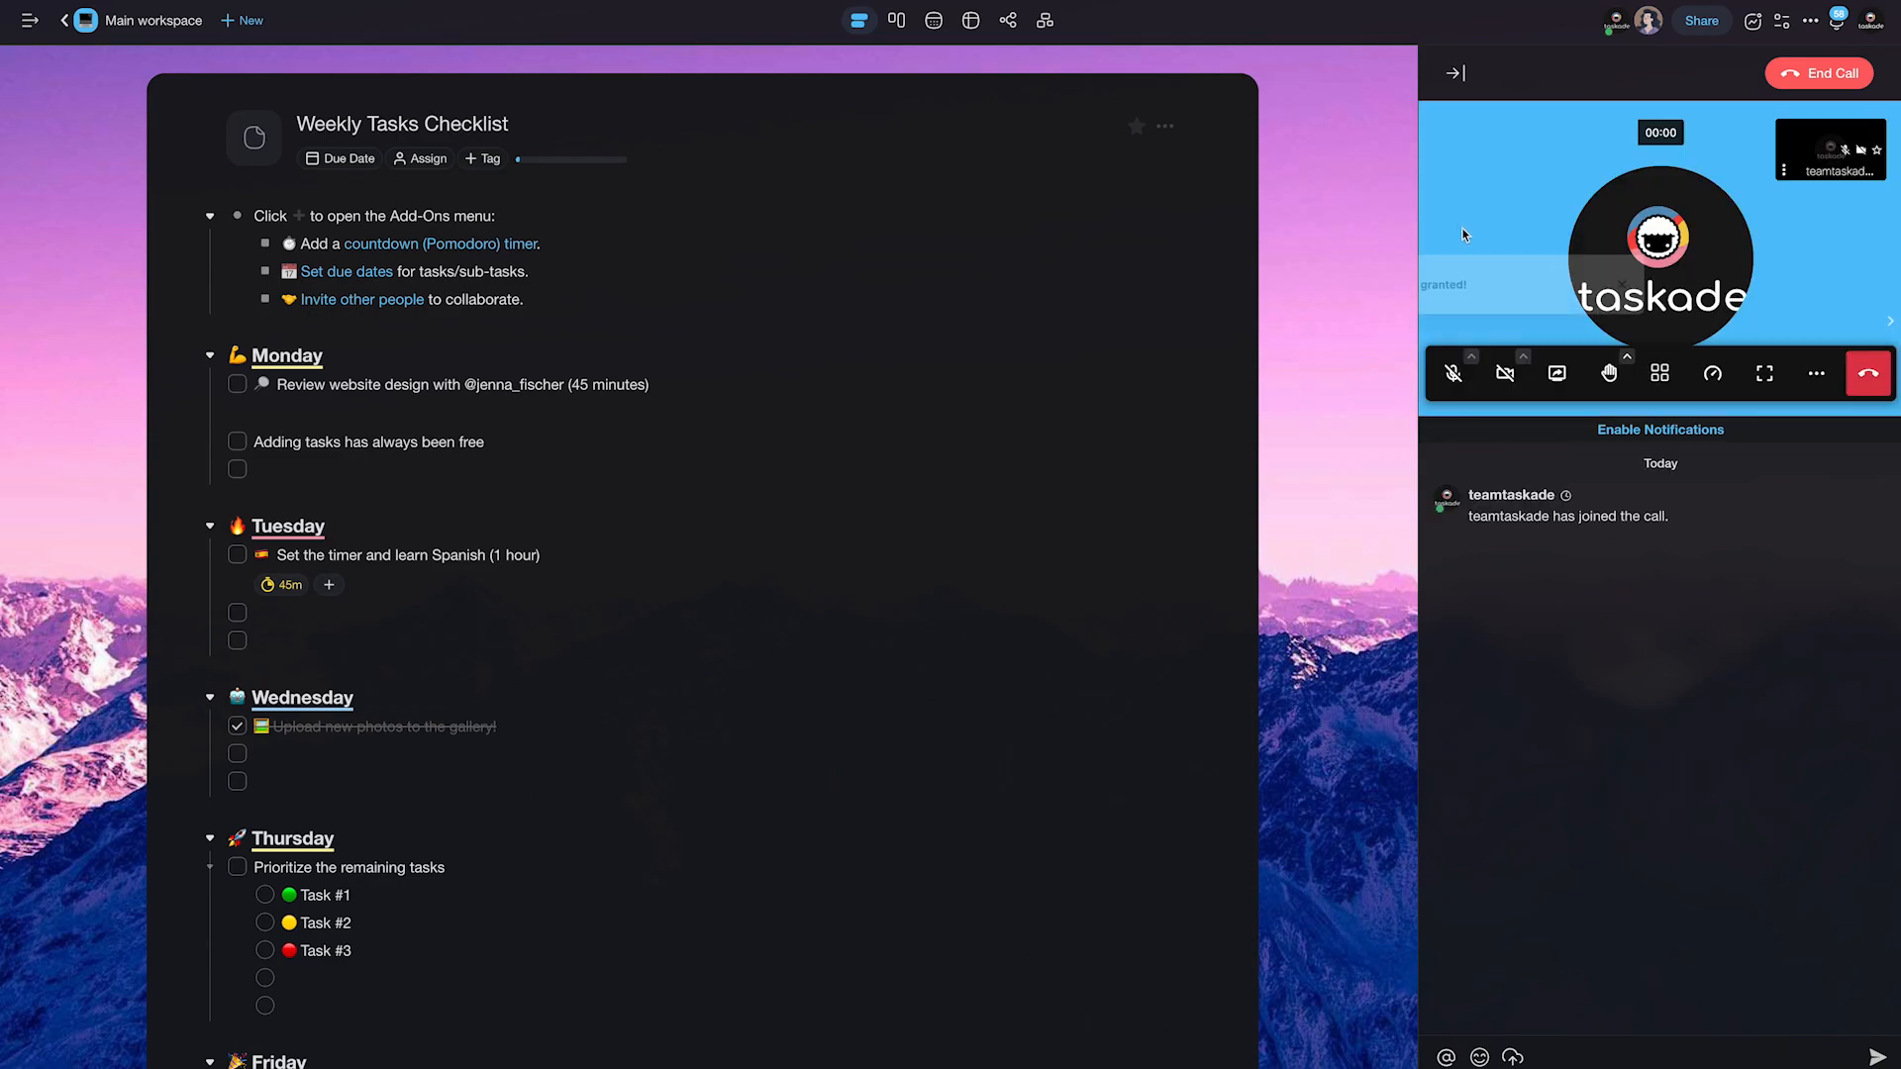